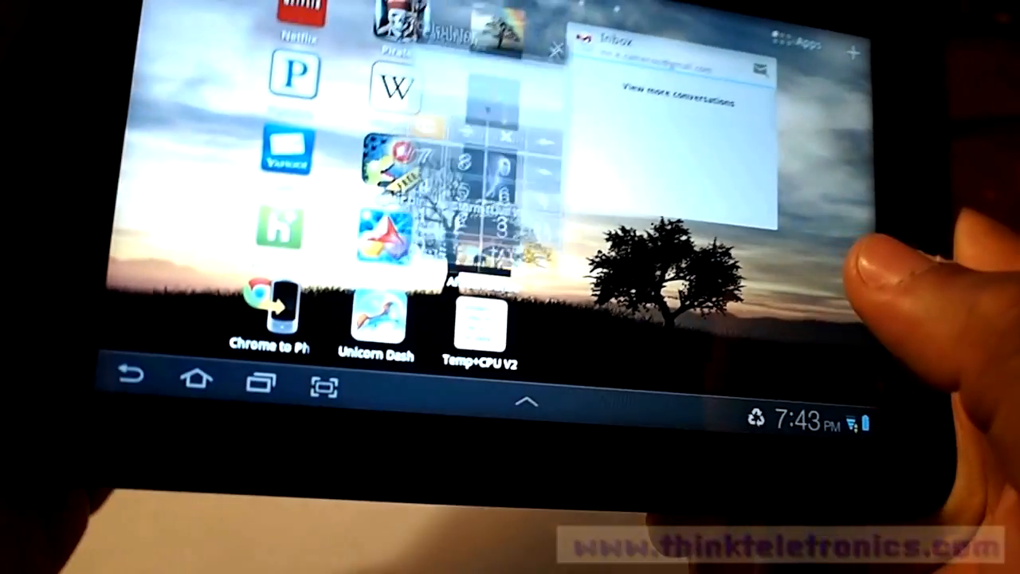
Bring the floating Calculator mini-app to the front, then reach for the system bar clock.
{"action": "left_click", "coordinate": [465, 198]}
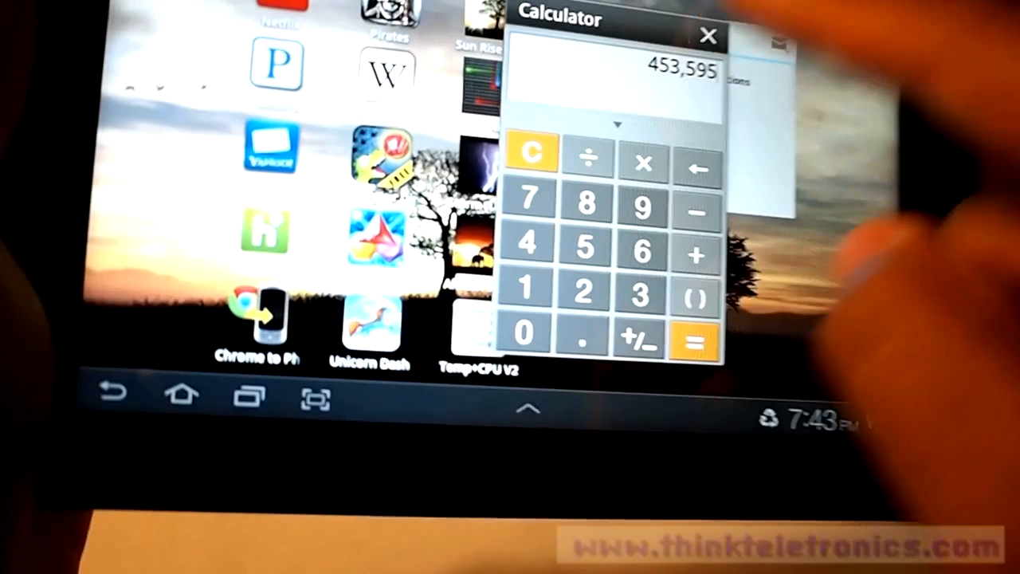
{"action": "left_click", "coordinate": [708, 35]}
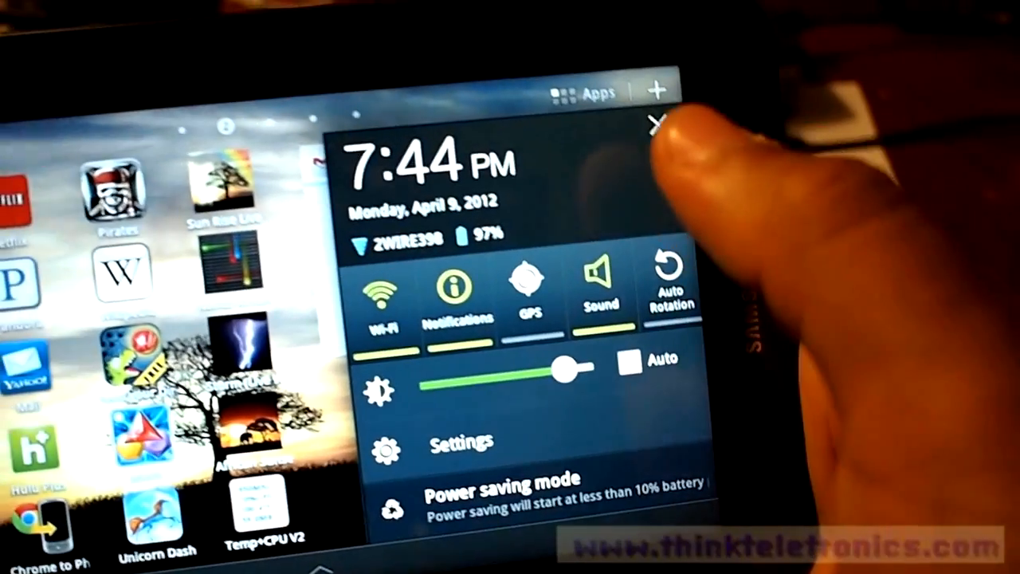
Dismiss the notification panel with its quick toggles, brightness slider and power saving option.
{"action": "left_click", "coordinate": [654, 124]}
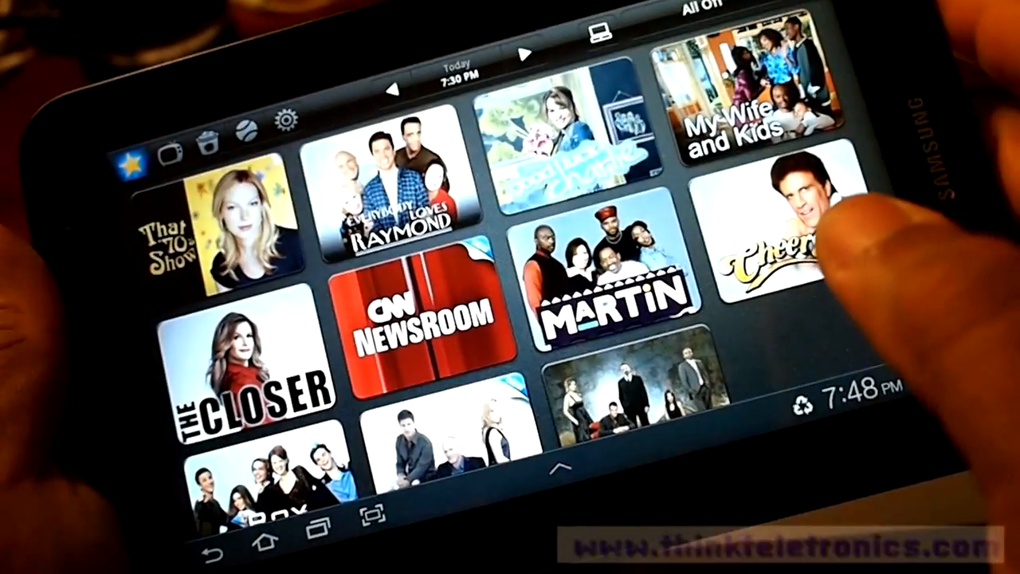
Show the details for Cheers from the Today guide alongside Martin and The Closer.
{"action": "left_click", "coordinate": [215, 231]}
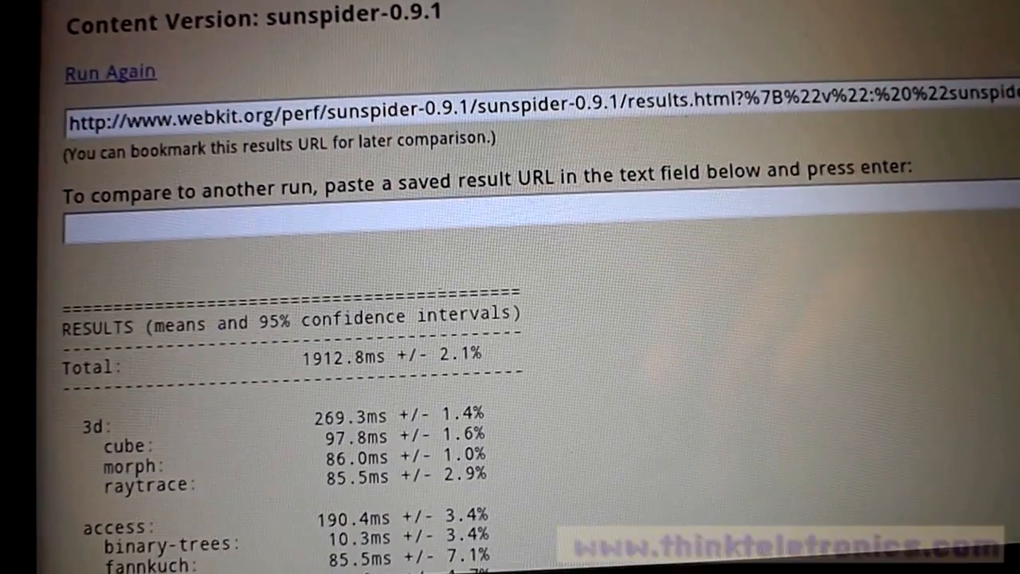
Review the SunSpider 0.9.1 per-category times (bitops, crypto, date) of the 1912.8 ms total, then return to the home screen.
{"action": "scroll", "scroll_direction": "down", "scroll_amount": 3}
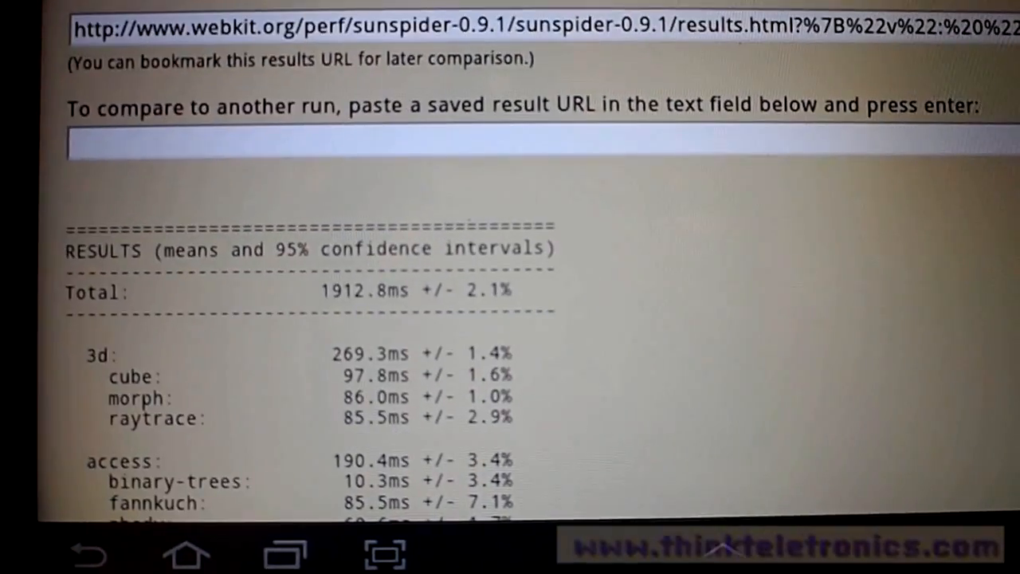
{"action": "scroll", "scroll_direction": "down", "scroll_amount": 3}
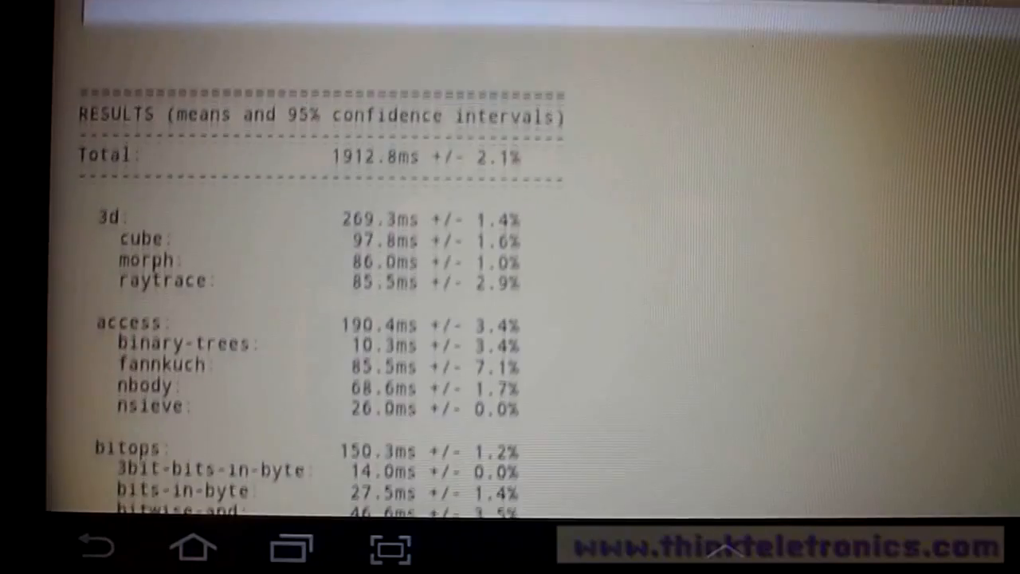
{"action": "scroll", "scroll_direction": "down", "scroll_amount": 3}
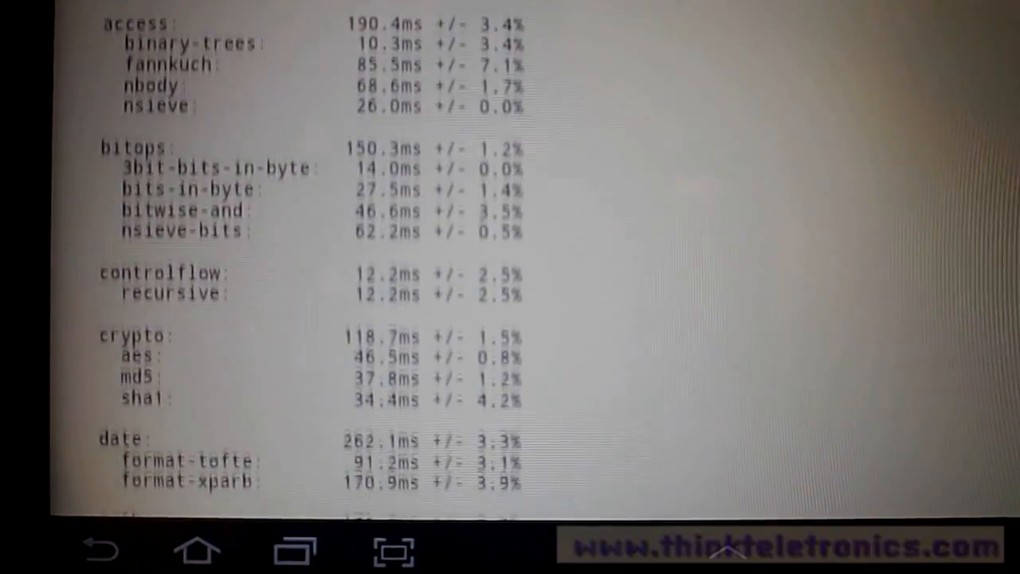
{"action": "scroll", "scroll_direction": "down", "scroll_amount": 3}
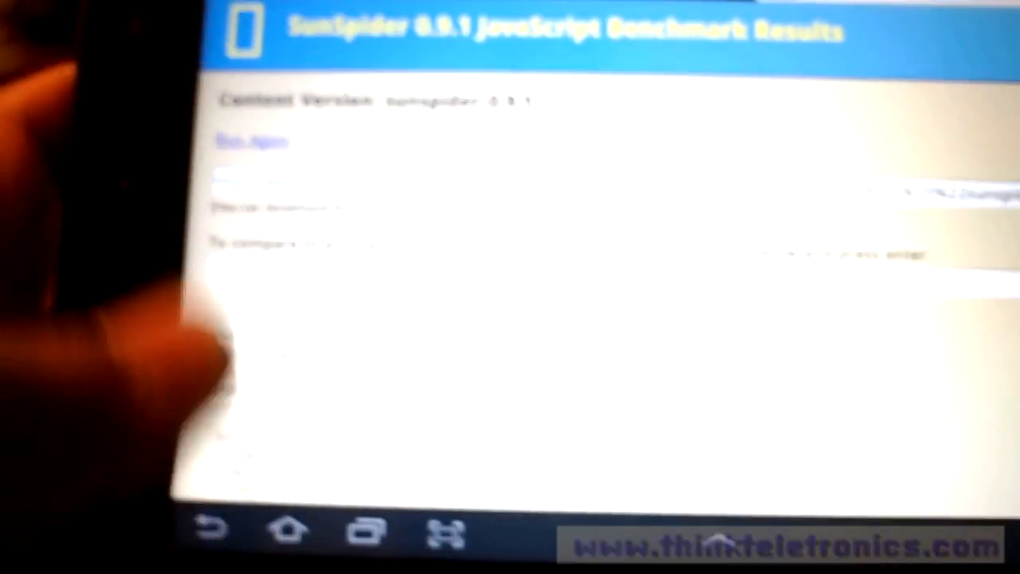
{"action": "left_click", "coordinate": [290, 529]}
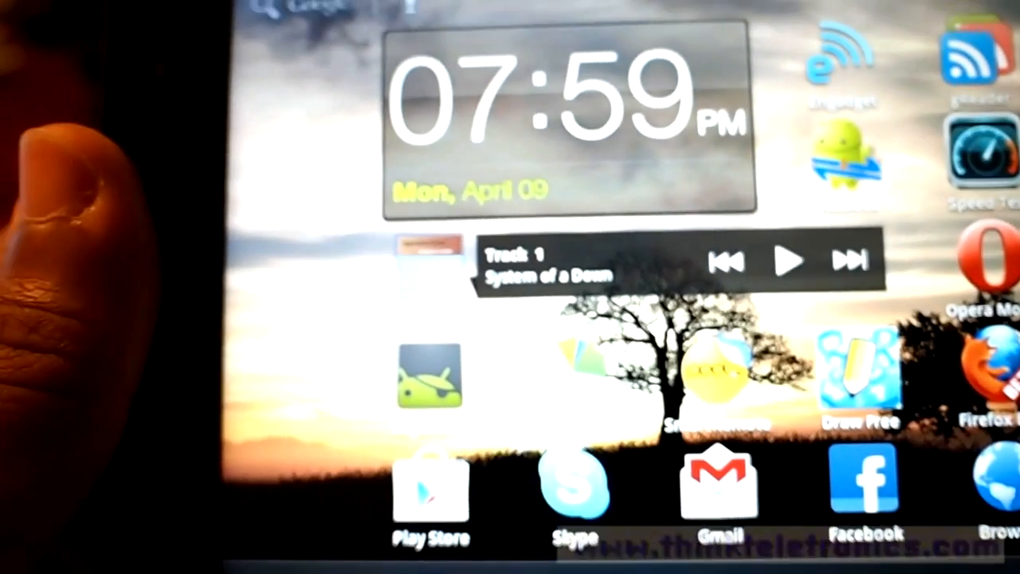